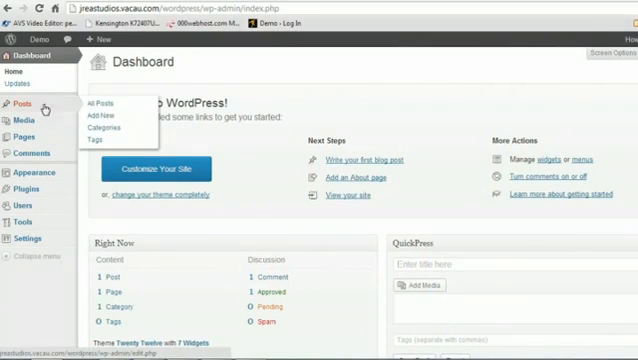
Start a new post titled 'Link Test' with body text 'Click Here now!'
left_click(105, 117)
type("Link")
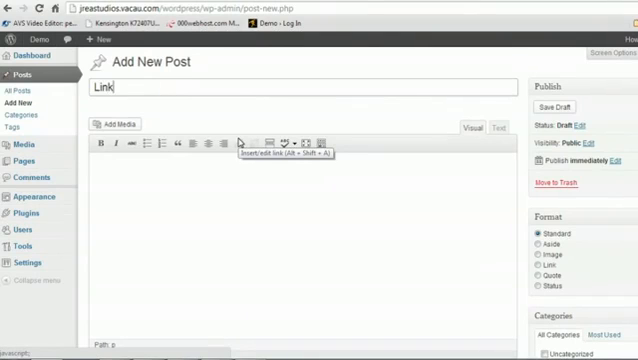
type("Test")
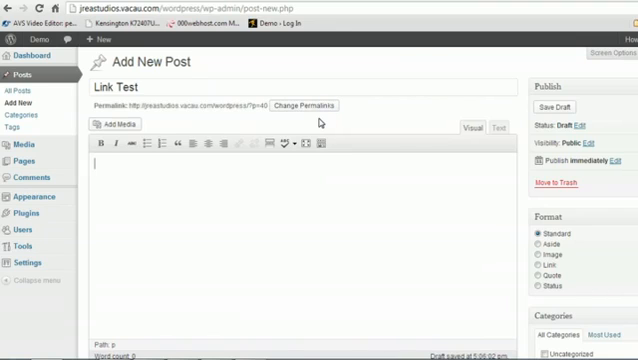
type("Click Here")
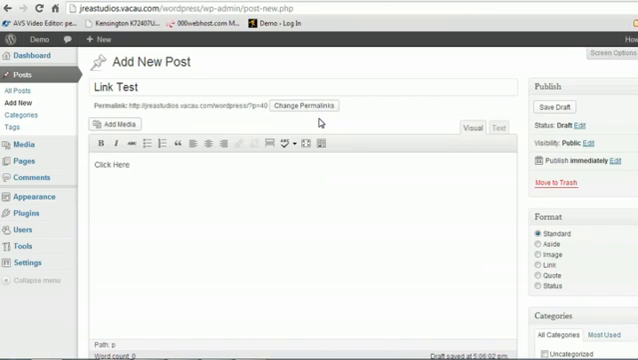
type("now!")
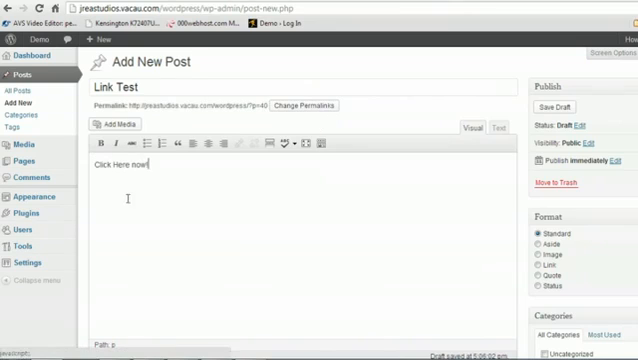
Select the word 'Here' and bring up the Insert/edit link dialog
double_click(122, 161)
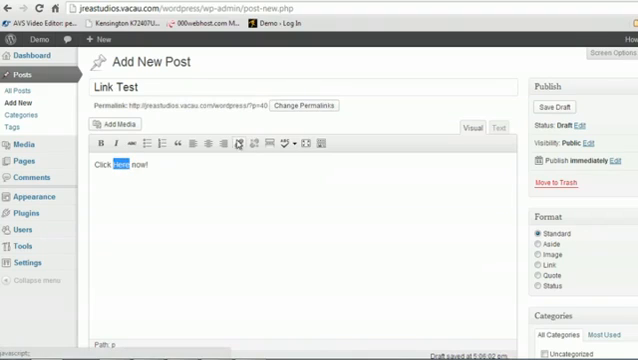
mouse_move(241, 143)
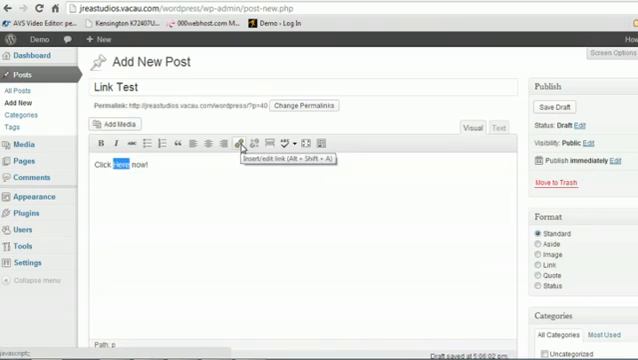
left_click(242, 143)
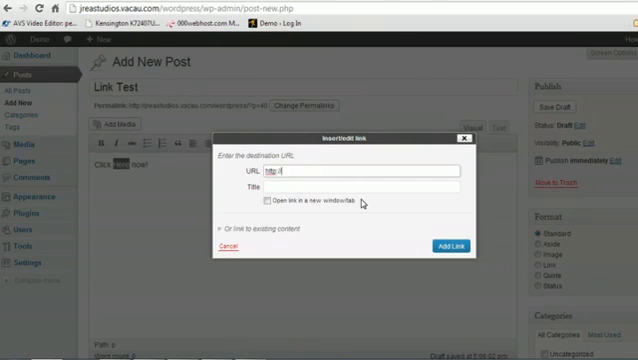
type("google")
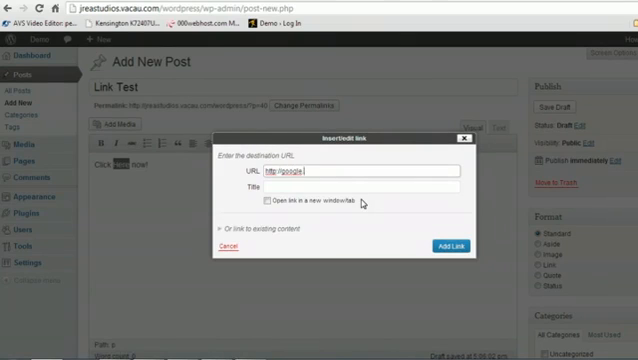
left_click(355, 186)
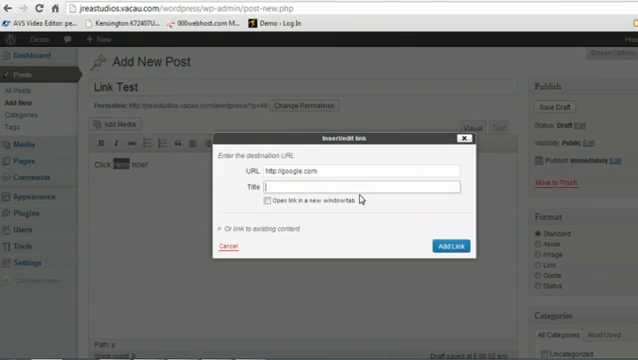
mouse_move(371, 217)
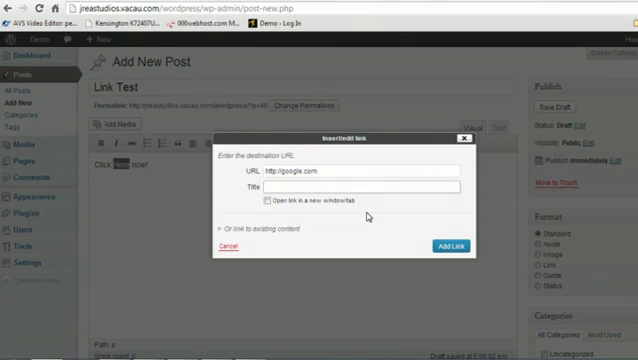
type("Go to go")
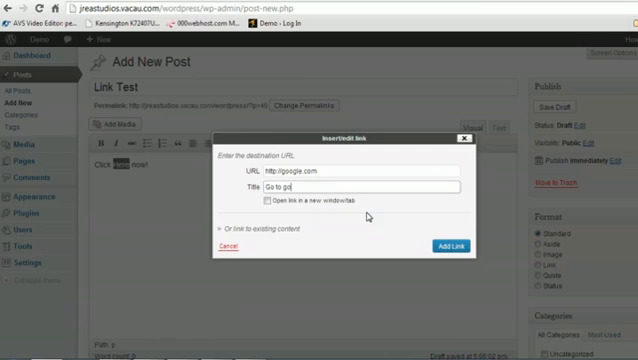
type("ogle")
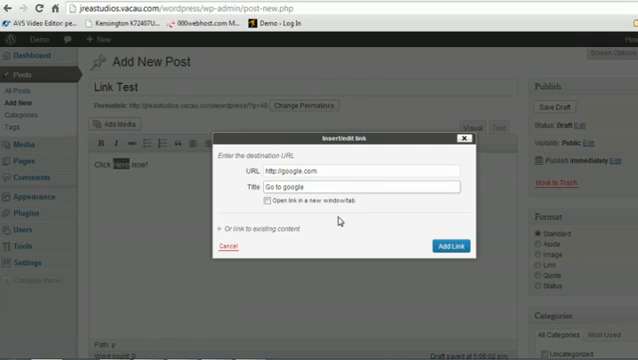
Set the link to open in a new tab, add it, publish and view the post
left_click(261, 204)
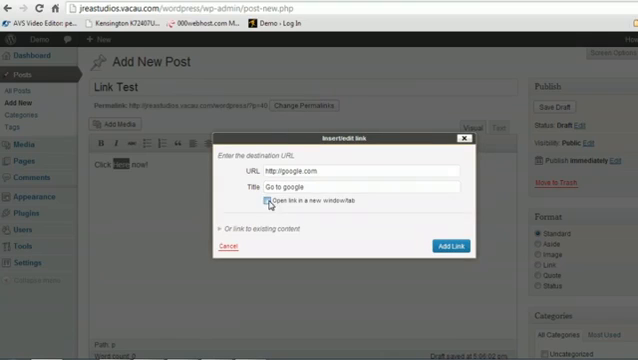
left_click(264, 205)
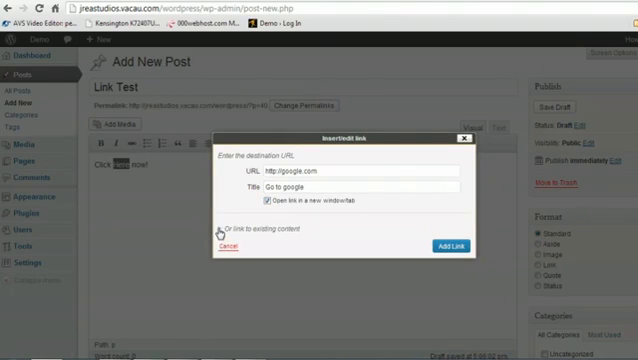
left_click(235, 222)
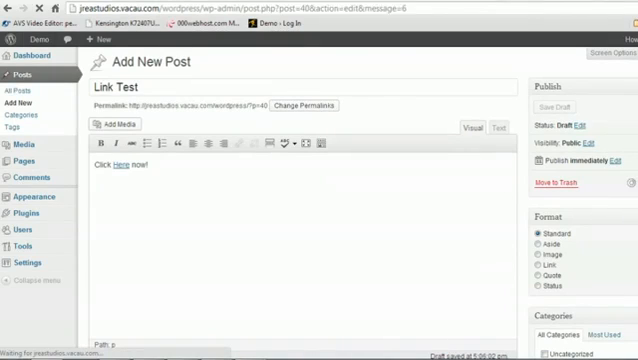
left_click(559, 117)
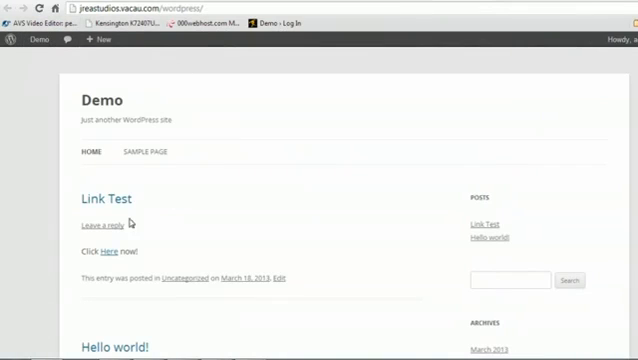
mouse_move(103, 251)
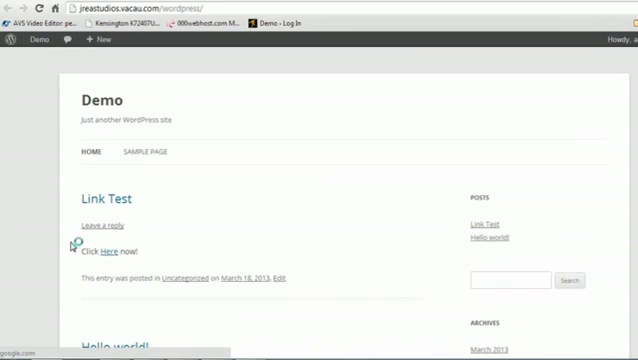
mouse_move(110, 251)
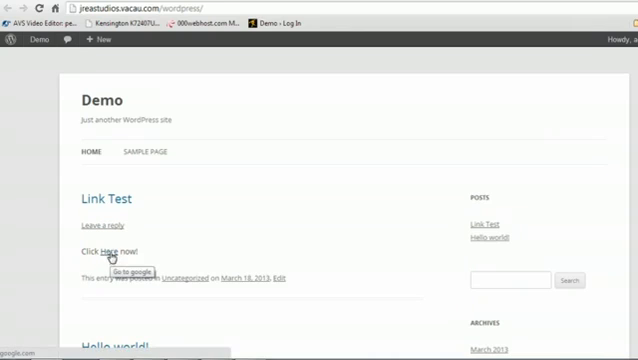